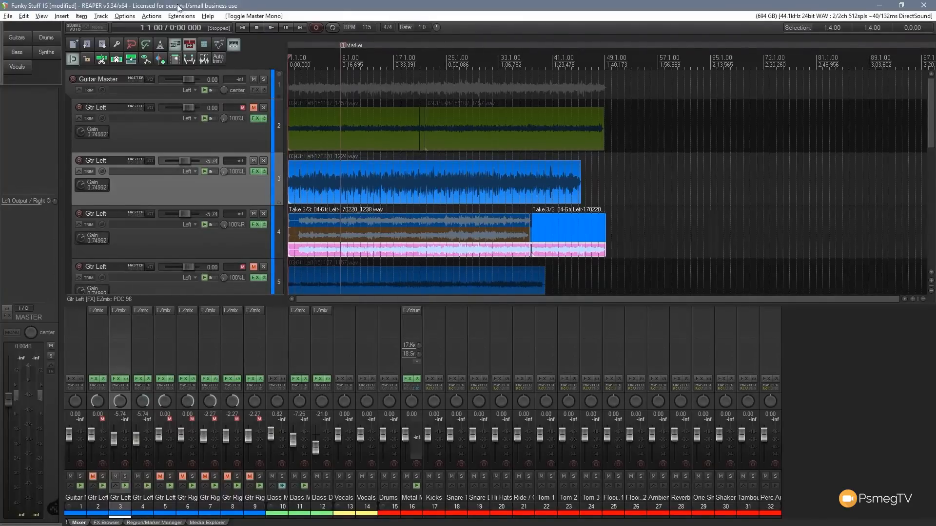
# - Select track 2 'Gtr Left' to work on its EZmix Gain control
pyautogui.click(96, 107)
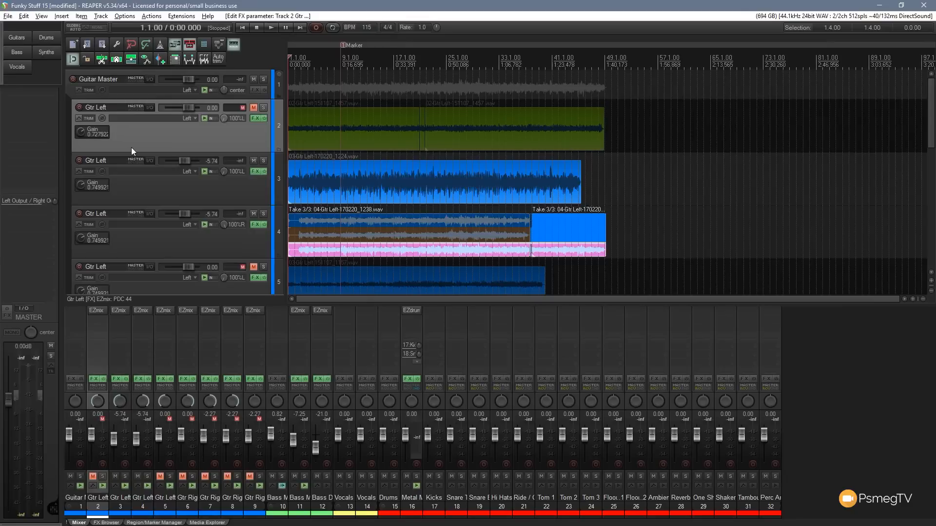
pyautogui.moveTo(145, 141)
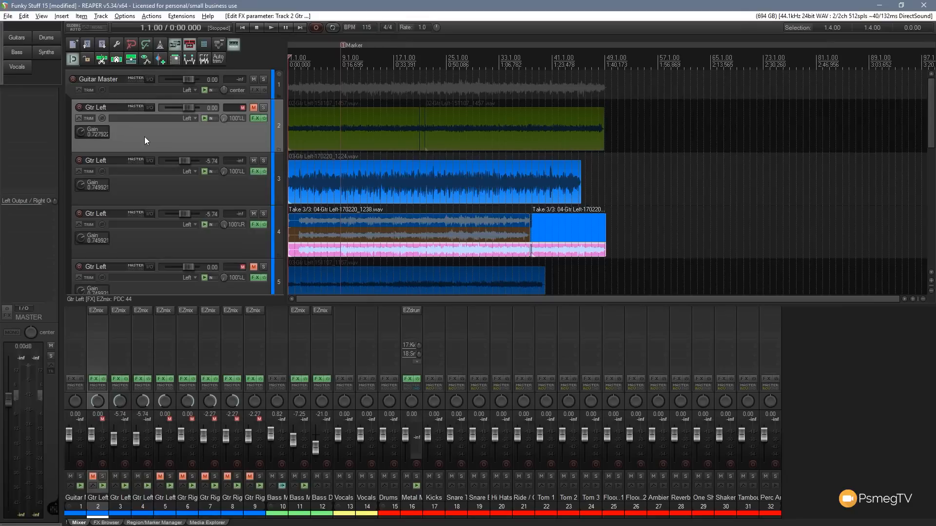
pyautogui.moveTo(141, 118)
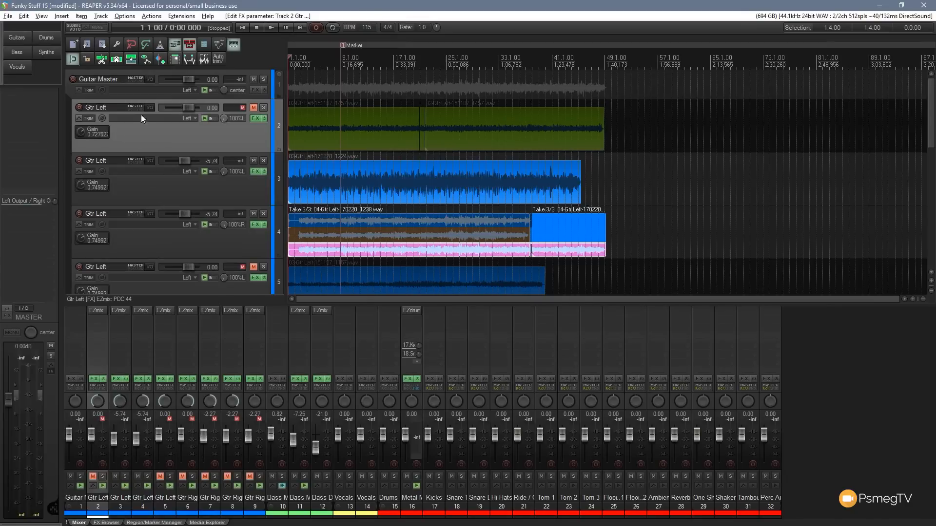
pyautogui.moveTo(95, 145)
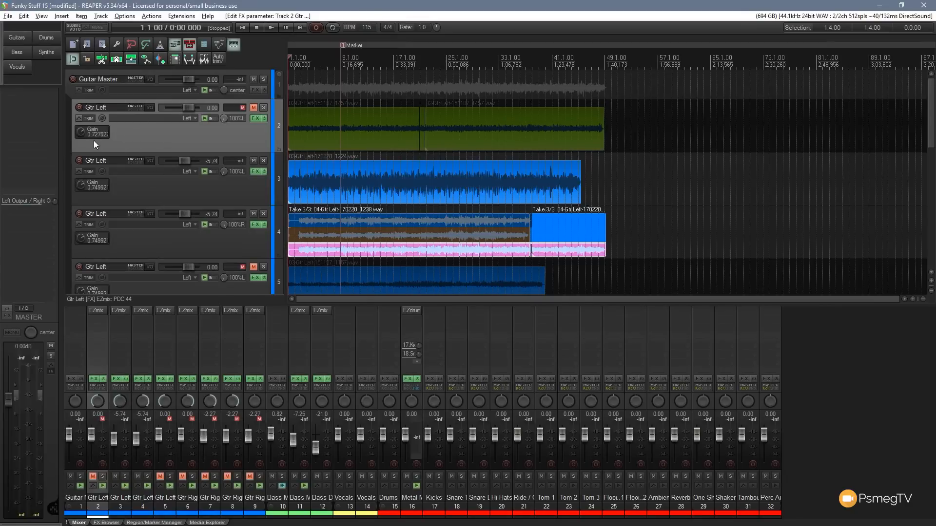
pyautogui.moveTo(81, 131)
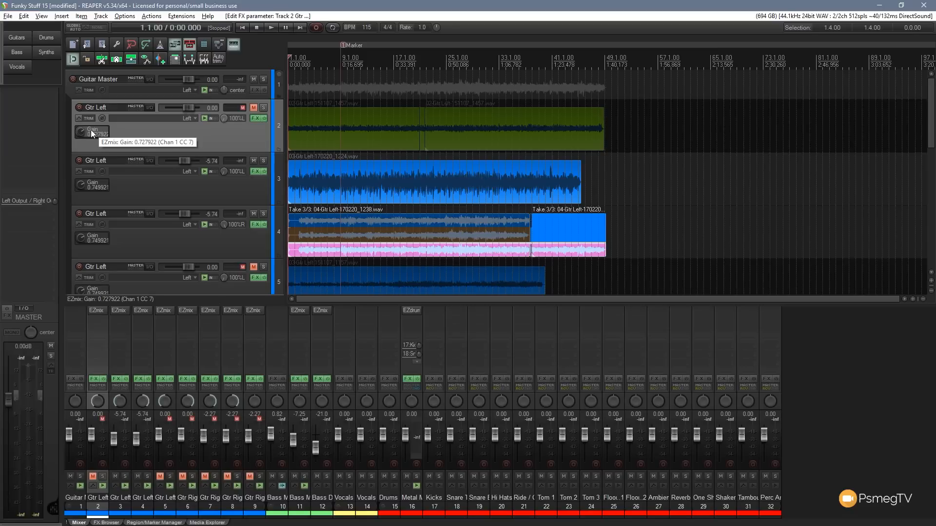
pyautogui.moveTo(136, 141)
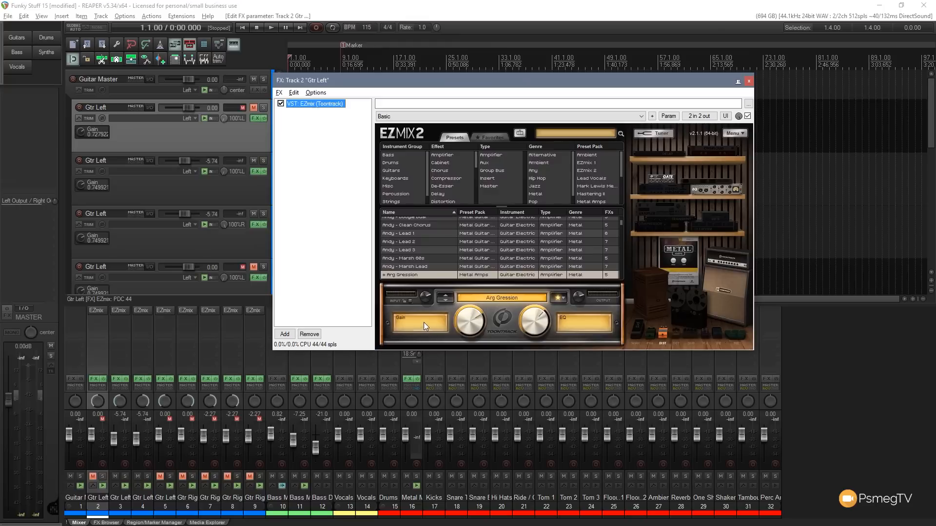
pyautogui.moveTo(576, 333)
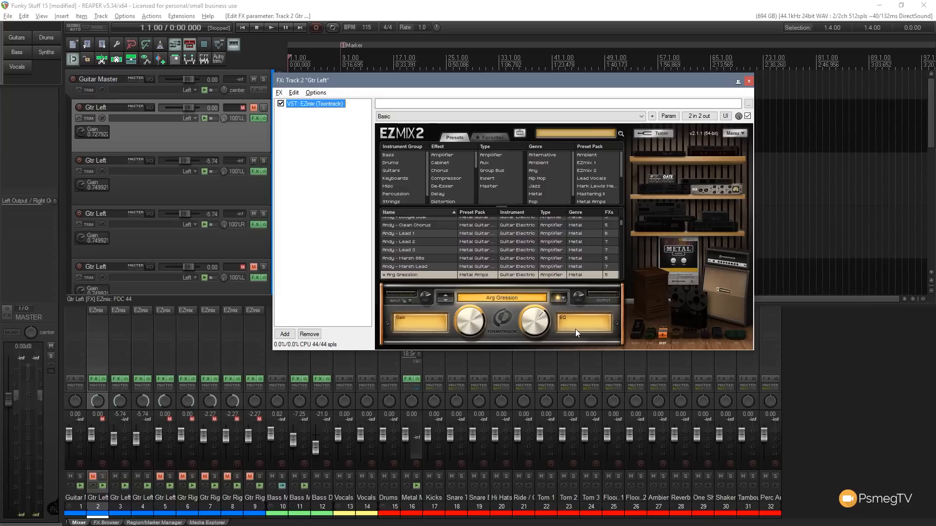
pyautogui.moveTo(449, 294)
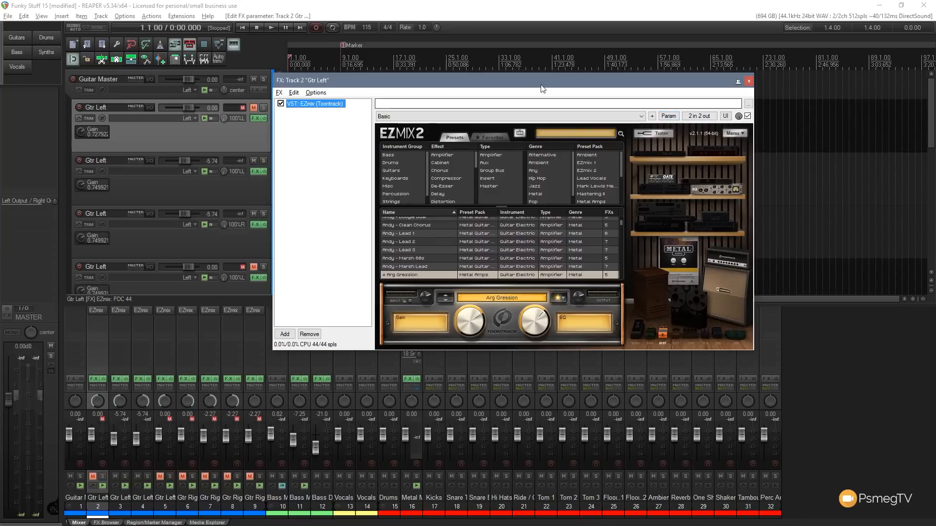
pyautogui.moveTo(409, 289)
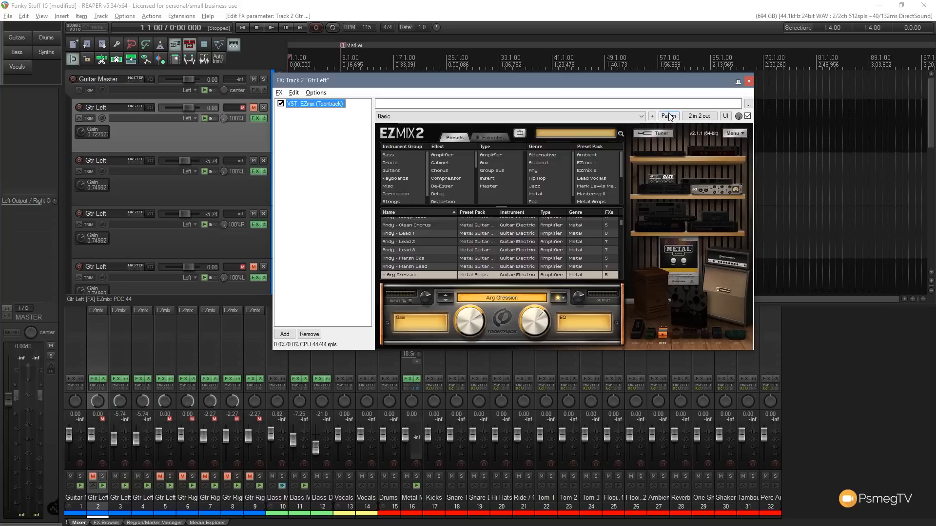
# - Show EZmix's Shape2 parameter as a knob in track 2's controls
pyautogui.click(668, 116)
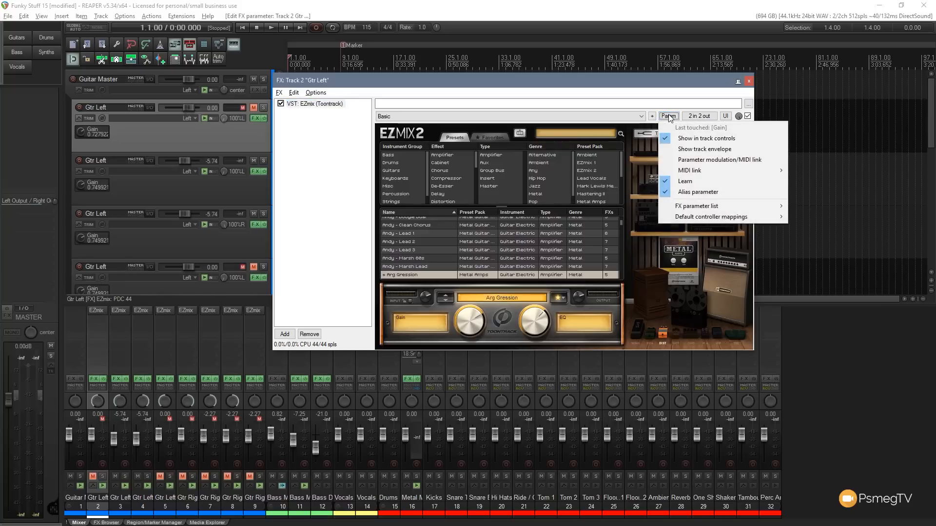
pyautogui.moveTo(696, 206)
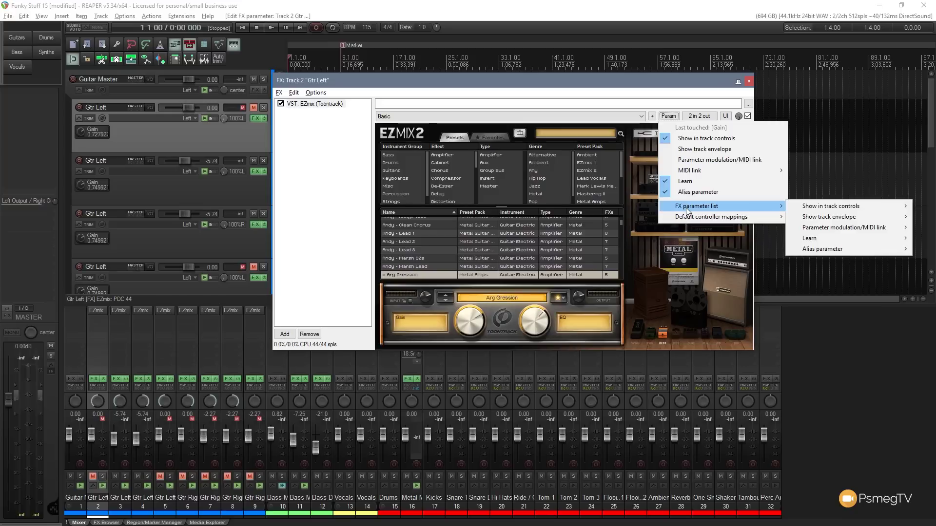
pyautogui.moveTo(821, 206)
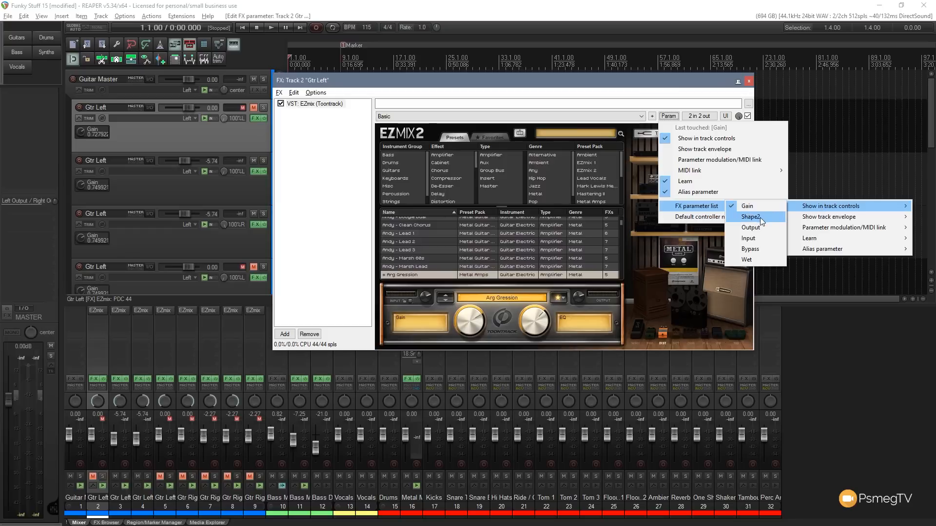
pyautogui.click(827, 206)
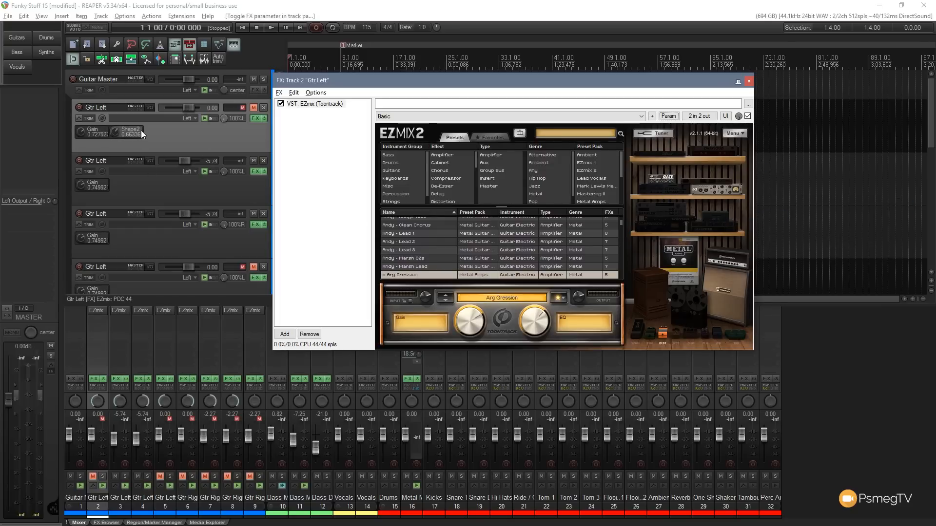
pyautogui.moveTo(135, 133)
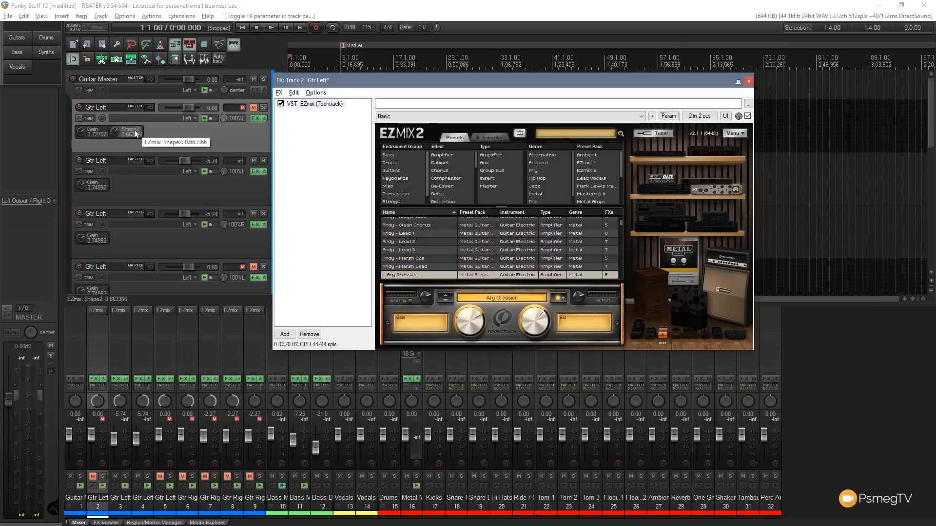
# - Open the Shape2 knob's options and close the EZmix plugin window
pyautogui.rightClick(128, 131)
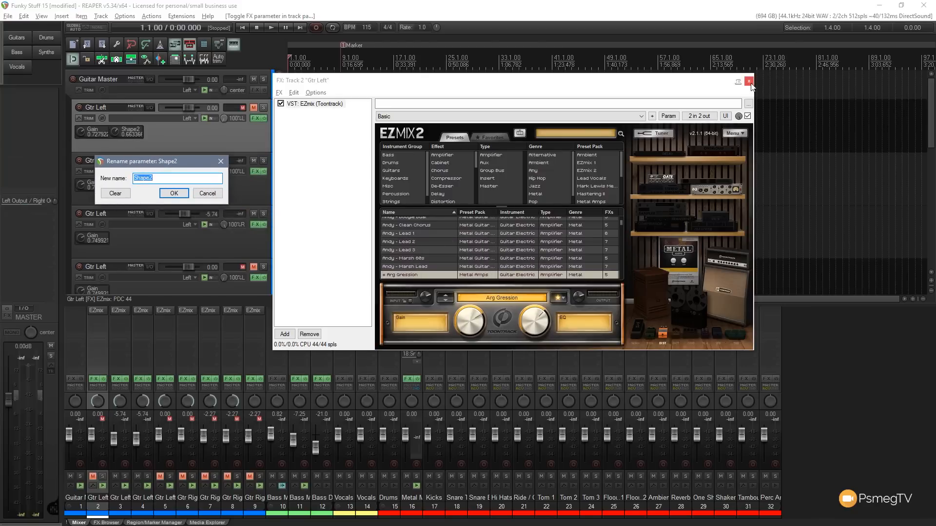
pyautogui.moveTo(526, 77)
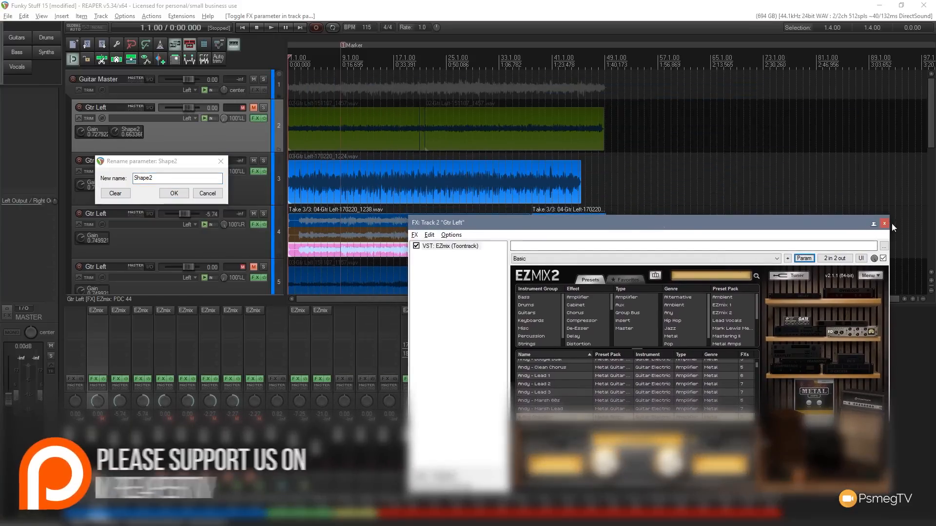
pyautogui.click(885, 224)
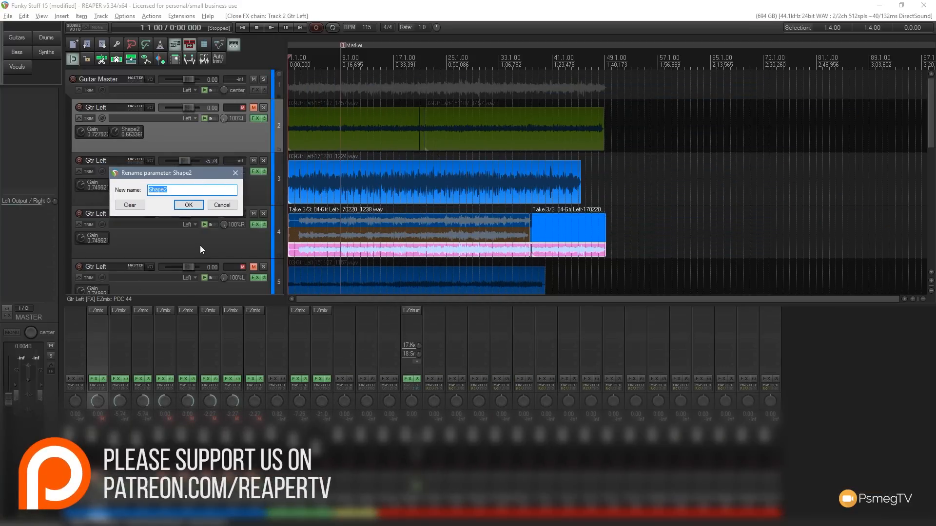
# - Rename the Shape2 parameter to 'EZ EQ' and confirm
pyautogui.write('EZ')
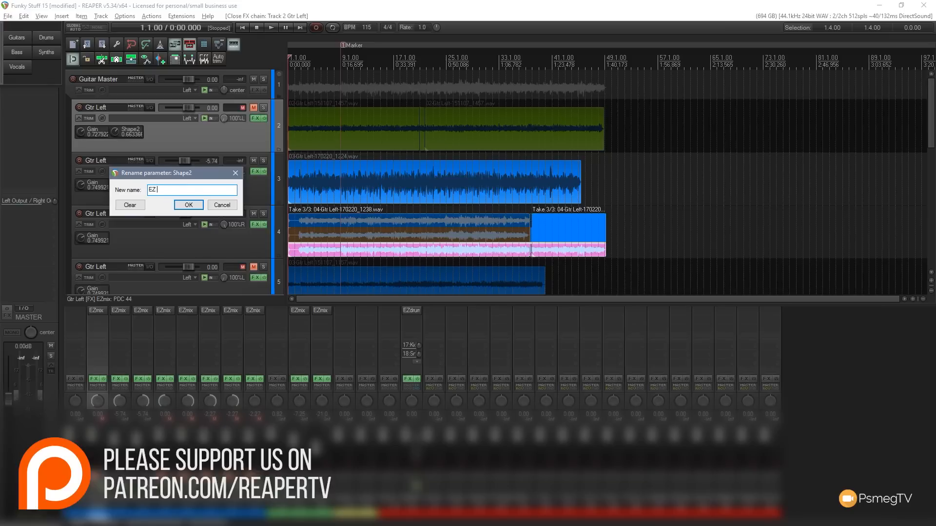
pyautogui.write('EQ')
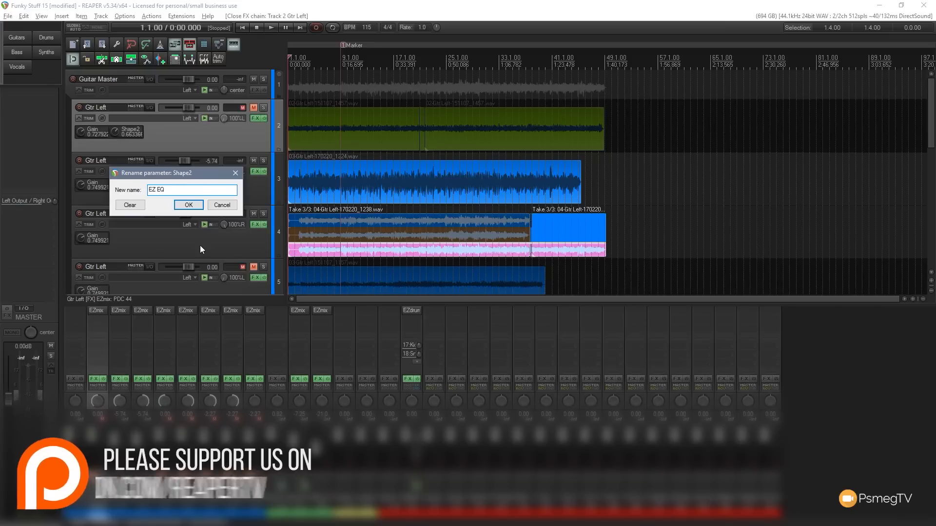
pyautogui.click(187, 205)
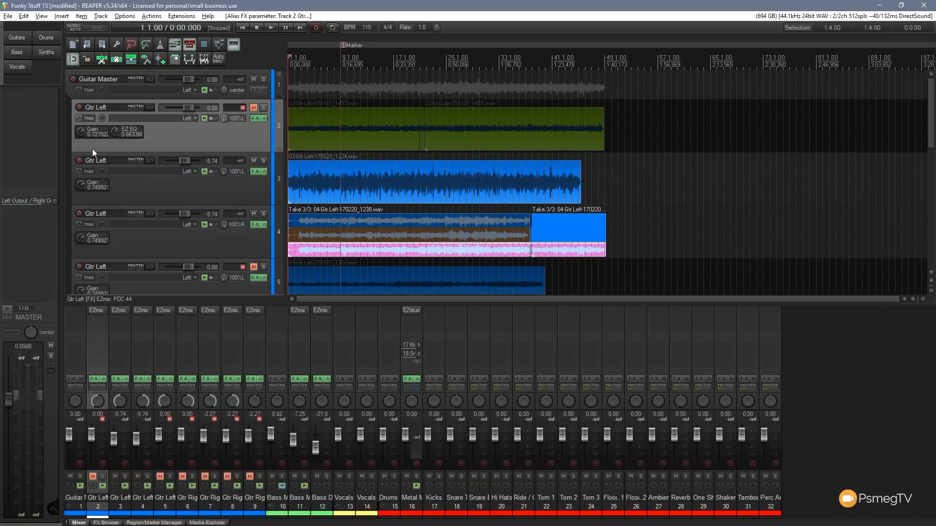
pyautogui.moveTo(154, 152)
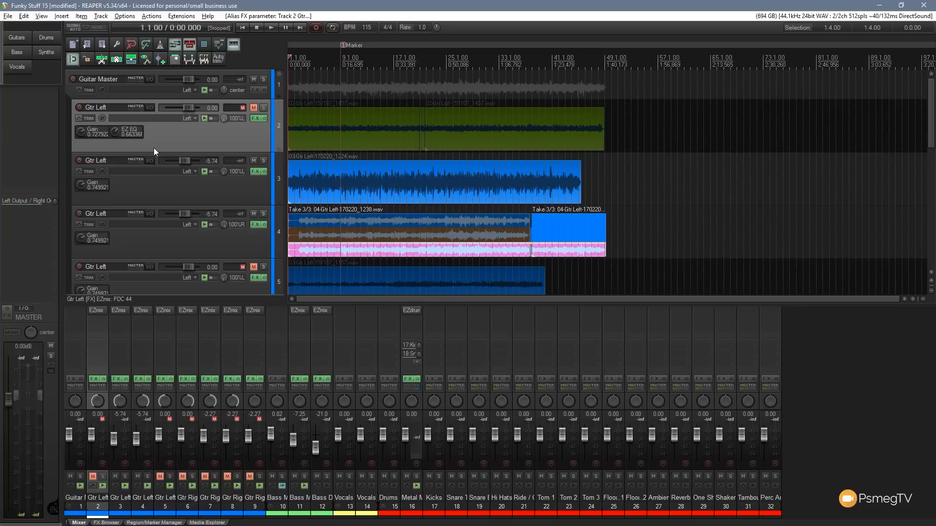
pyautogui.moveTo(151, 148)
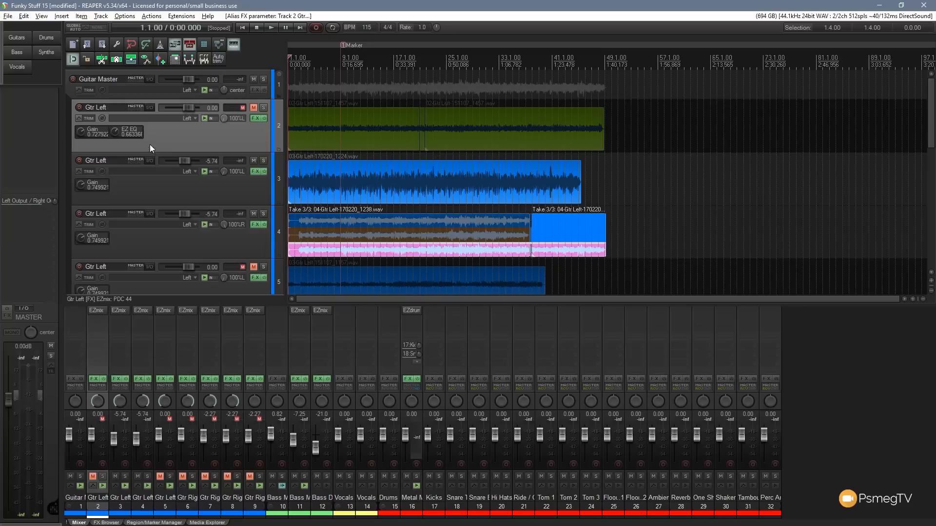
pyautogui.click(256, 117)
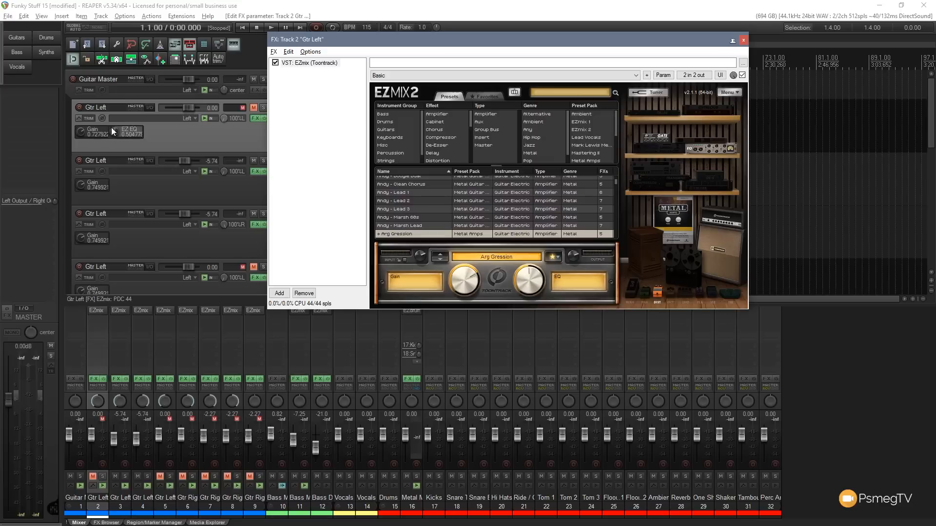
pyautogui.moveTo(534, 282)
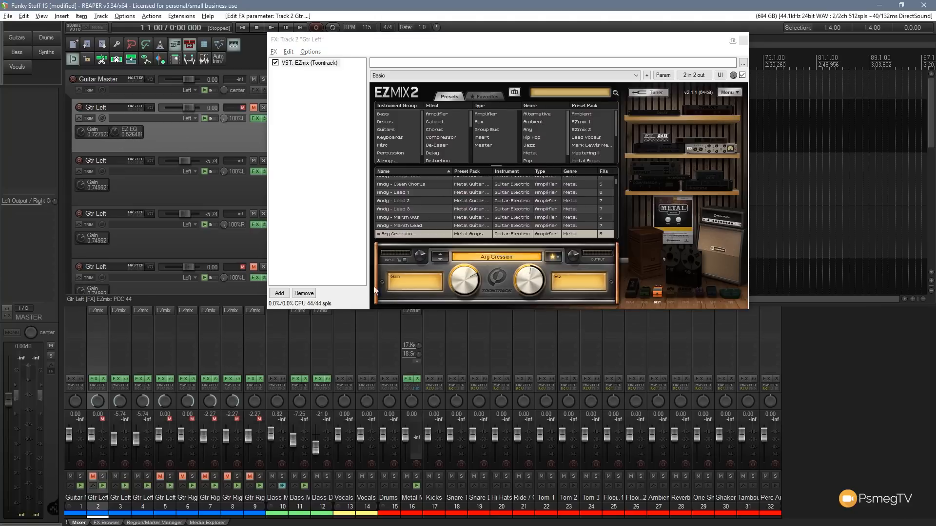
pyautogui.moveTo(107, 137)
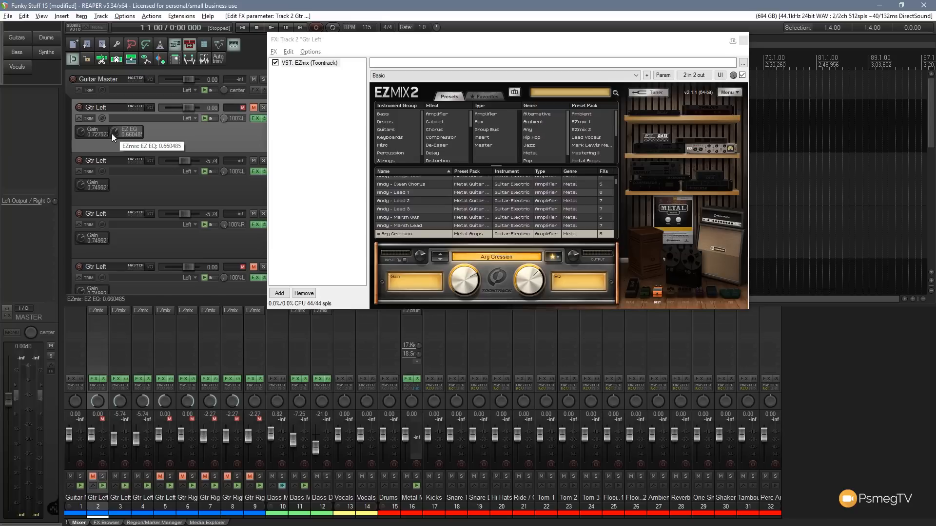
pyautogui.moveTo(723, 6)
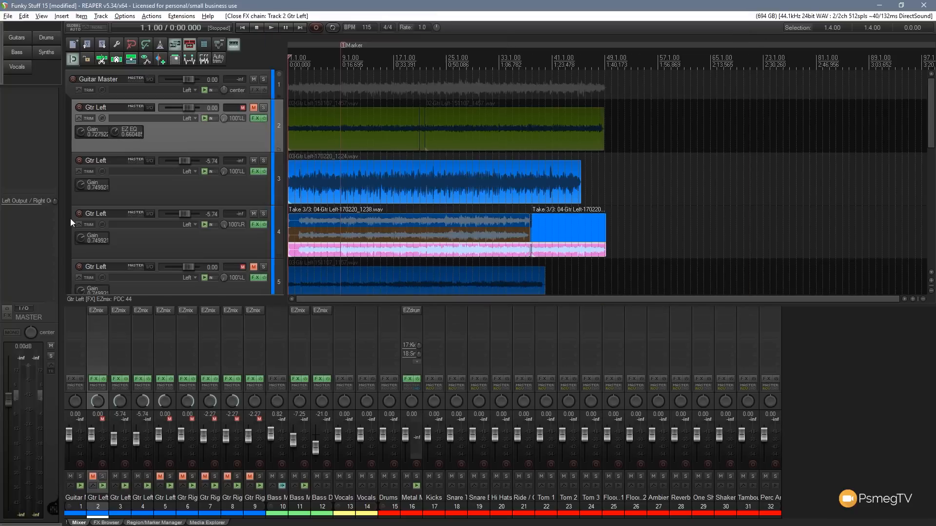
pyautogui.moveTo(117, 134)
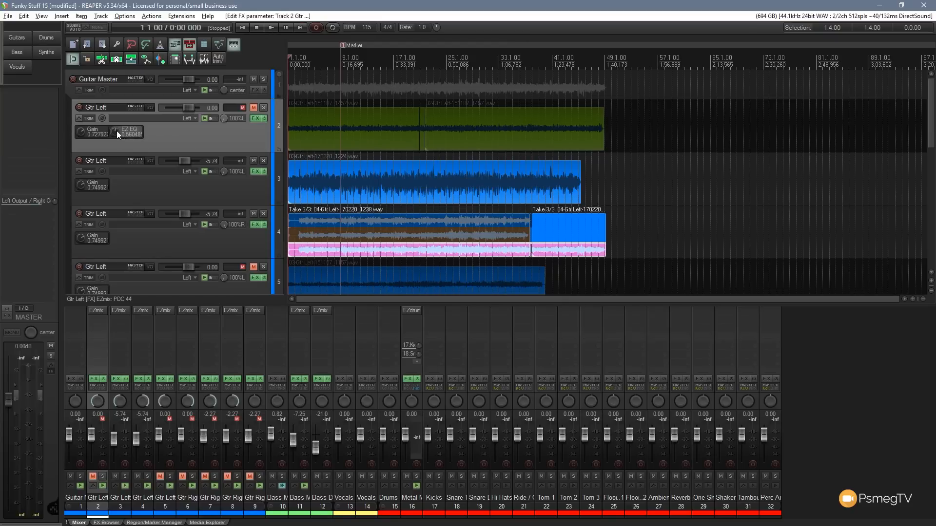
pyautogui.moveTo(123, 131)
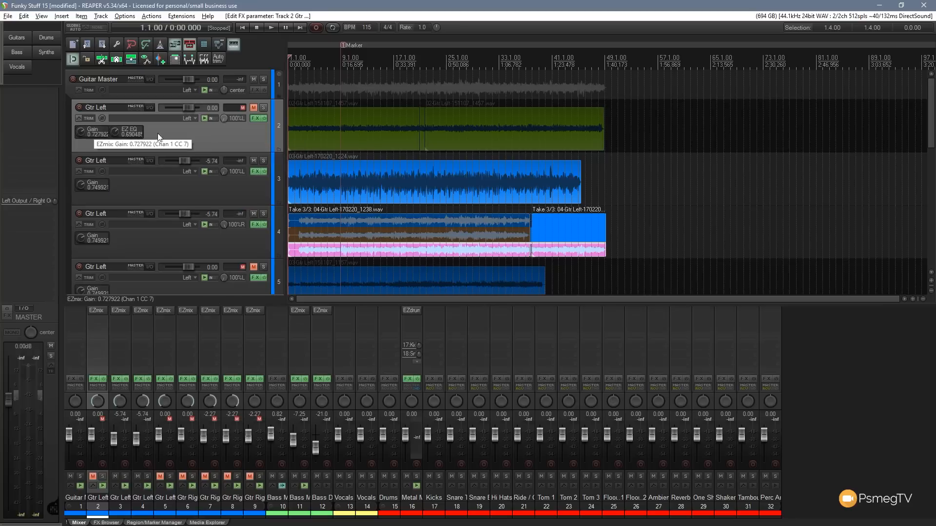
pyautogui.moveTo(118, 131)
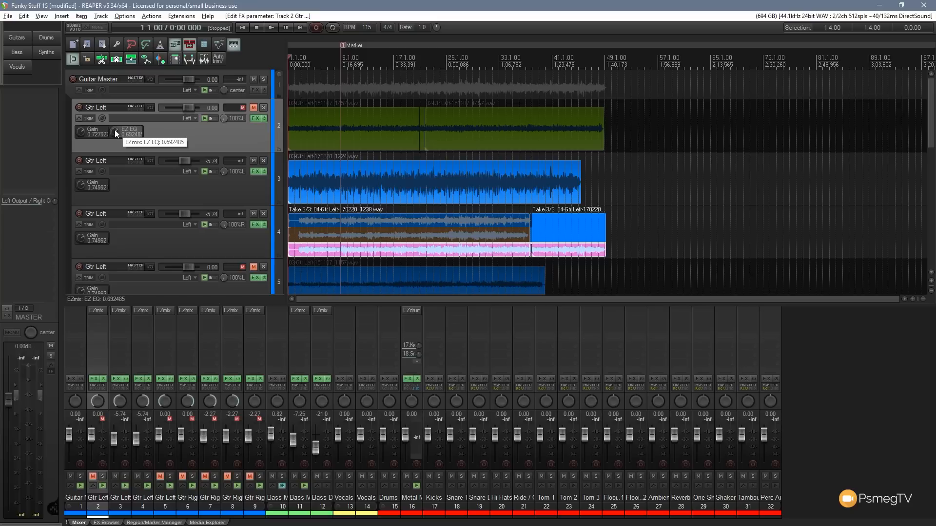
# - Open the options list for track 2's EZ EQ parameter
pyautogui.rightClick(126, 132)
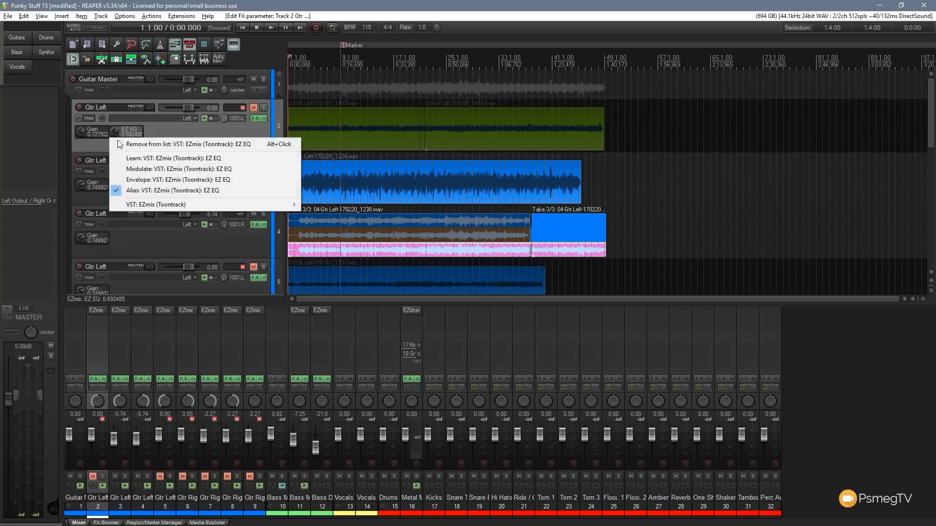
pyautogui.moveTo(158, 163)
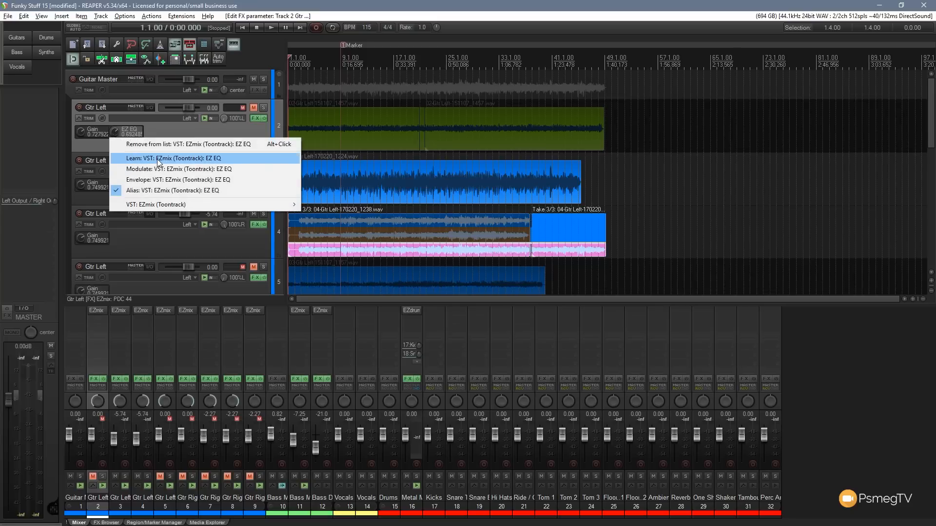
# - Choose Learn to assign a MIDI controller to the EZ EQ parameter
pyautogui.click(181, 158)
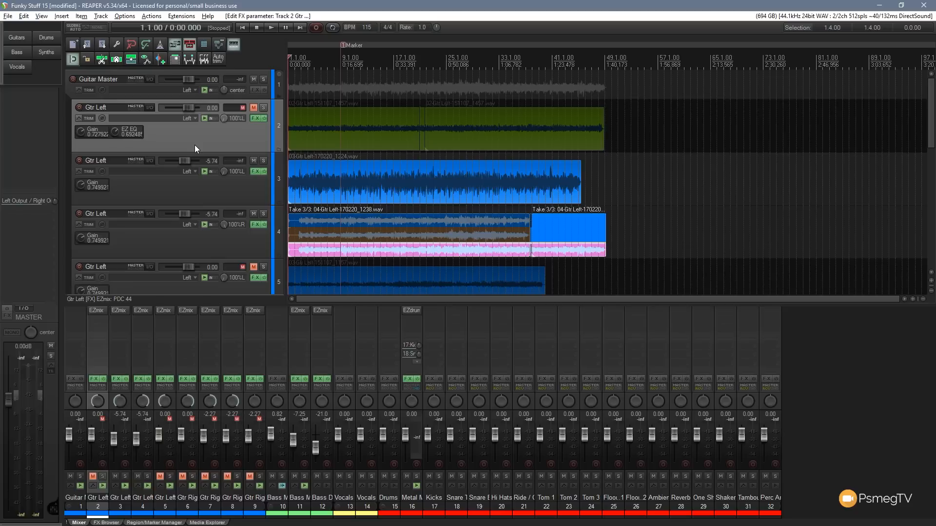
pyautogui.moveTo(93, 133)
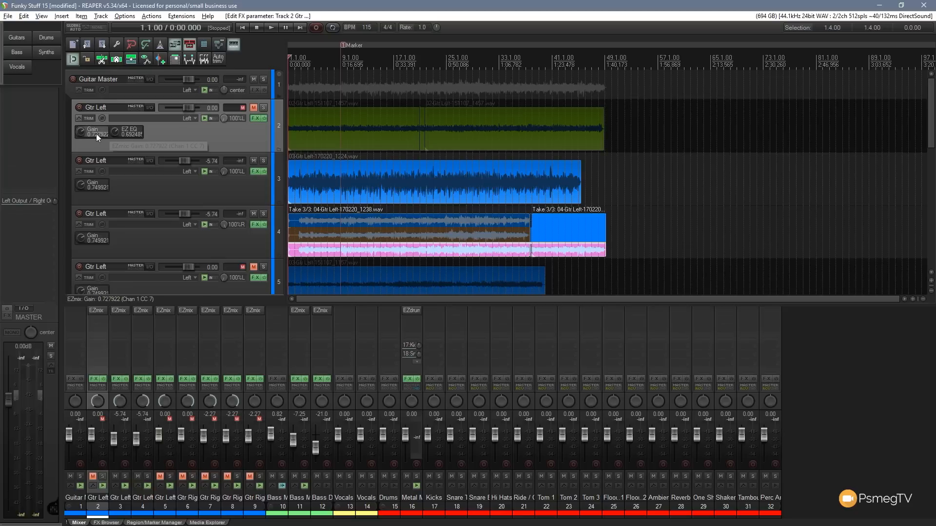
pyautogui.moveTo(186, 139)
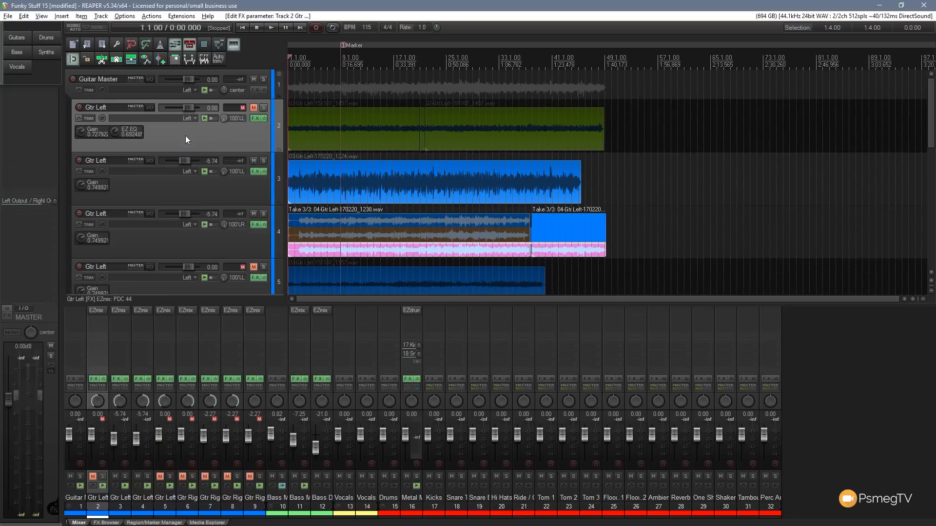